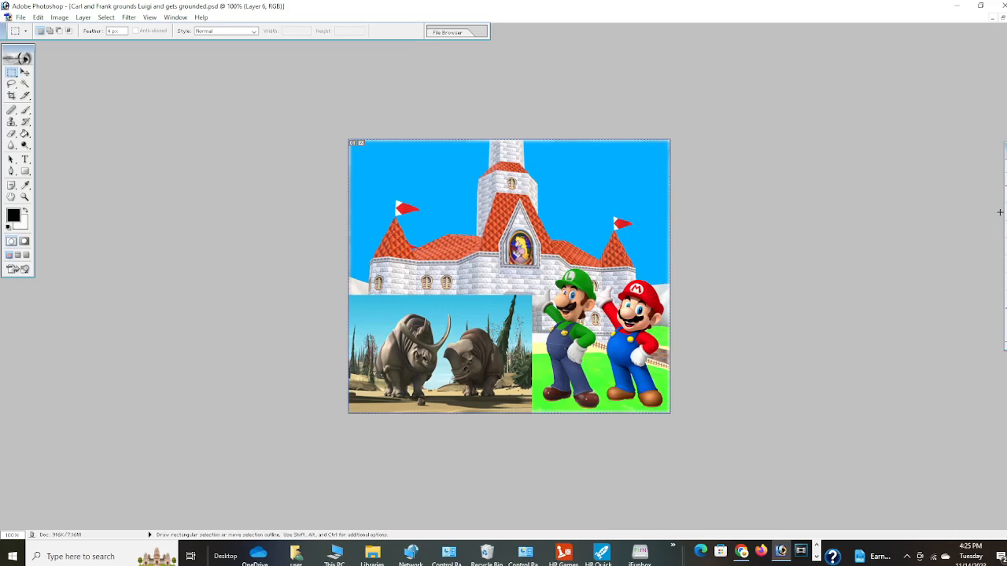
mouse_move(1000, 212)
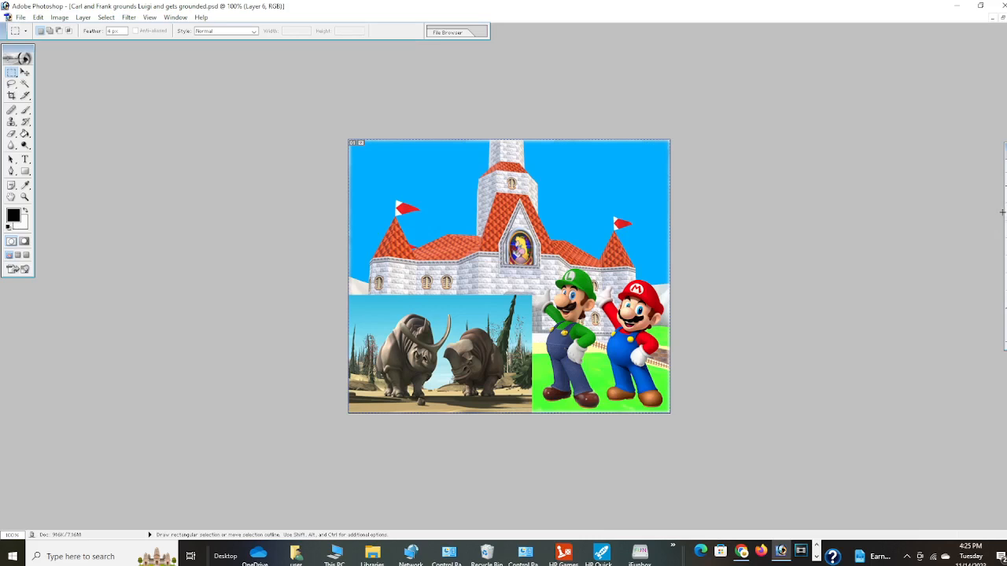